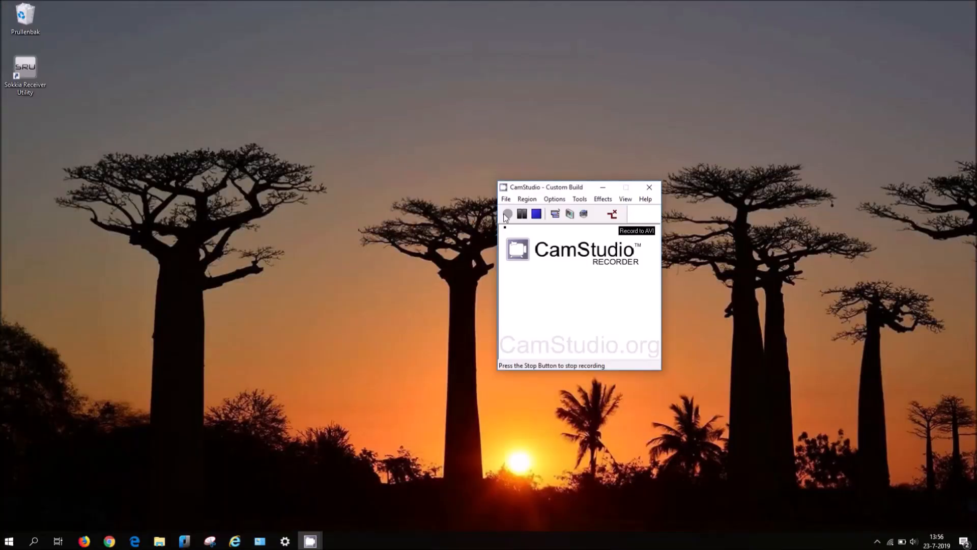
- Launch Sokkia Receiver Utility and connect to the GCX3 receiver using USB
left_click(508, 214)
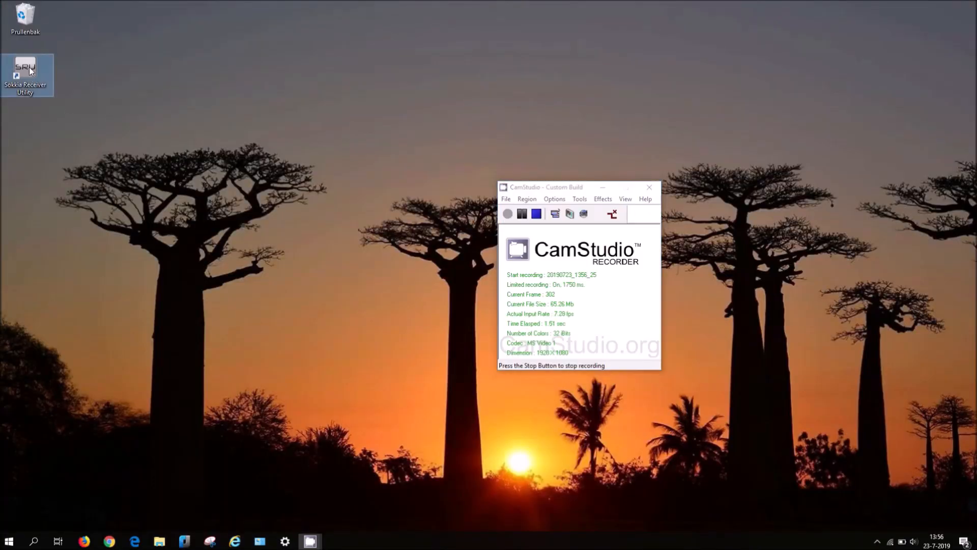
double_click(25, 71)
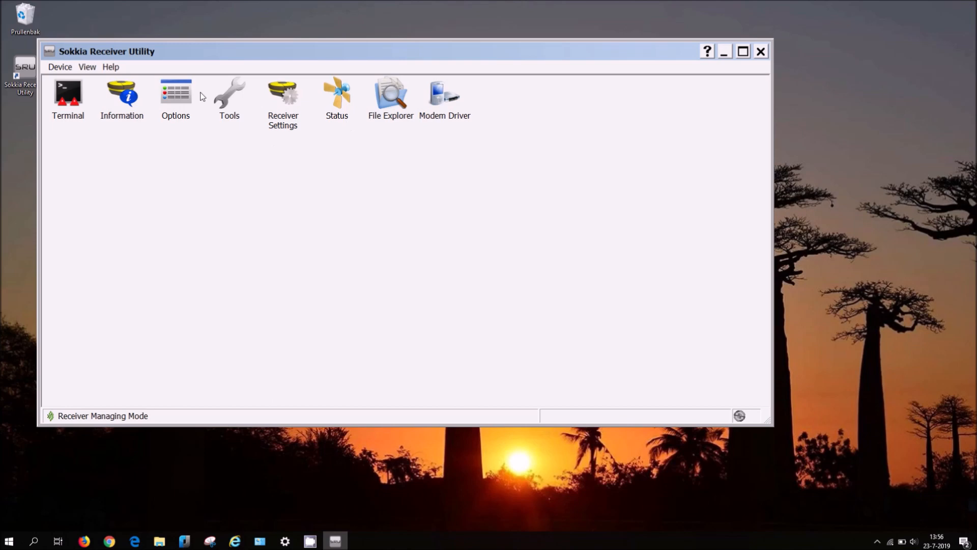
left_click(59, 66)
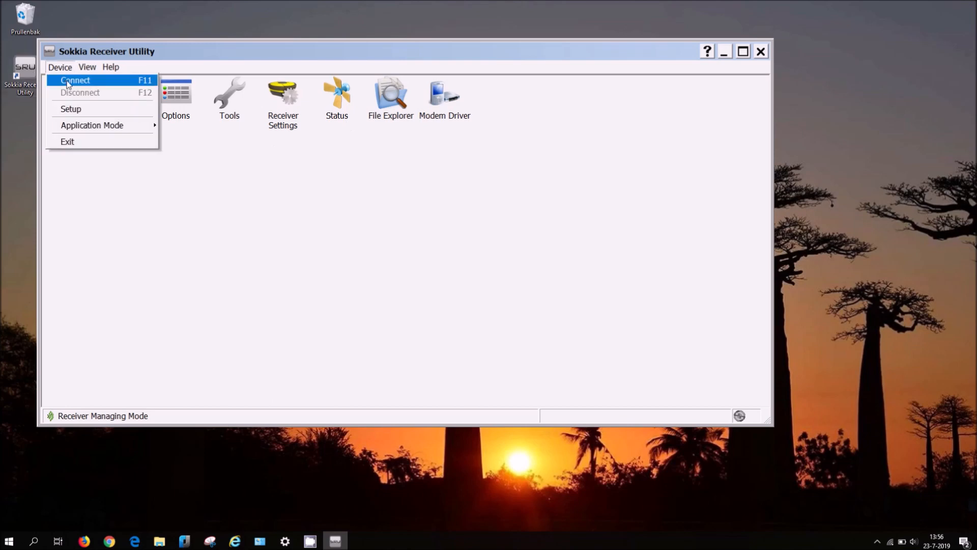
left_click(75, 80)
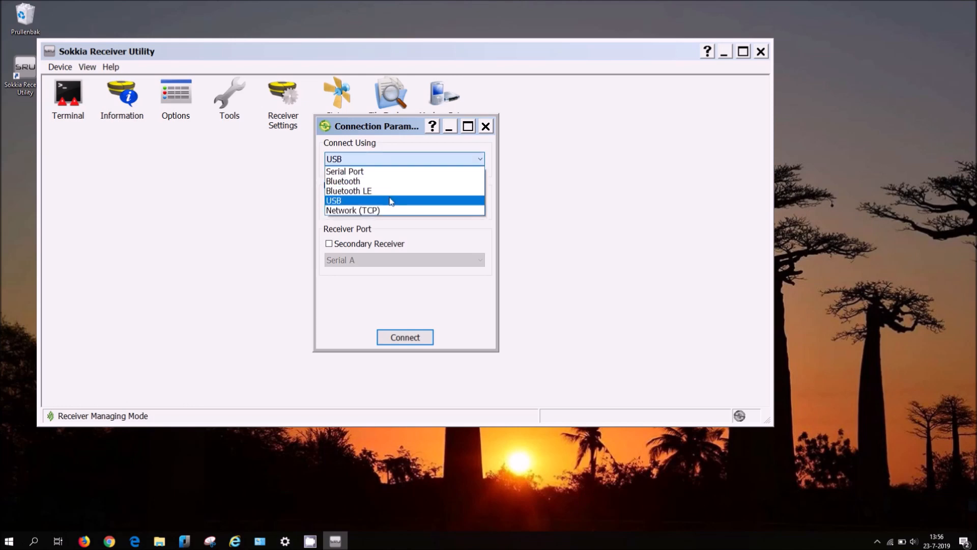
left_click(403, 337)
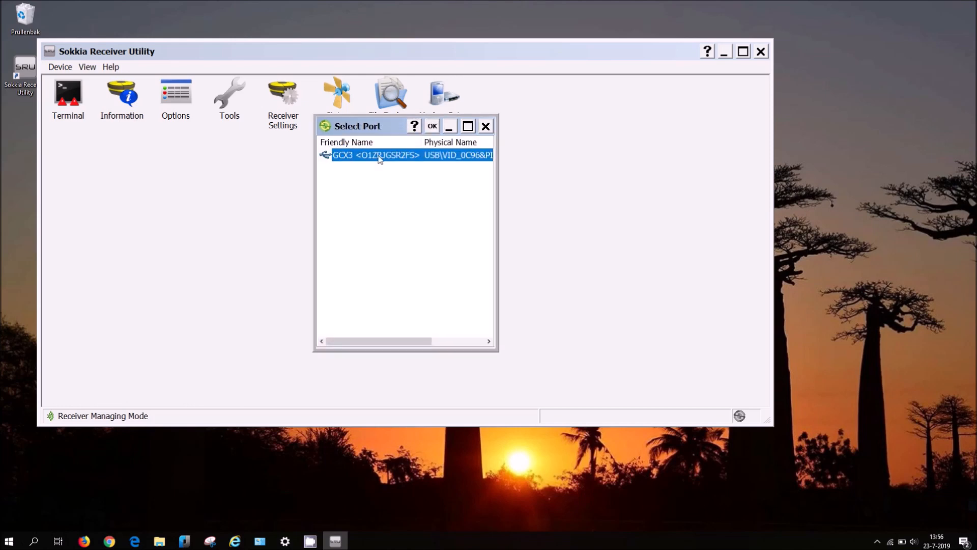
left_click(431, 126)
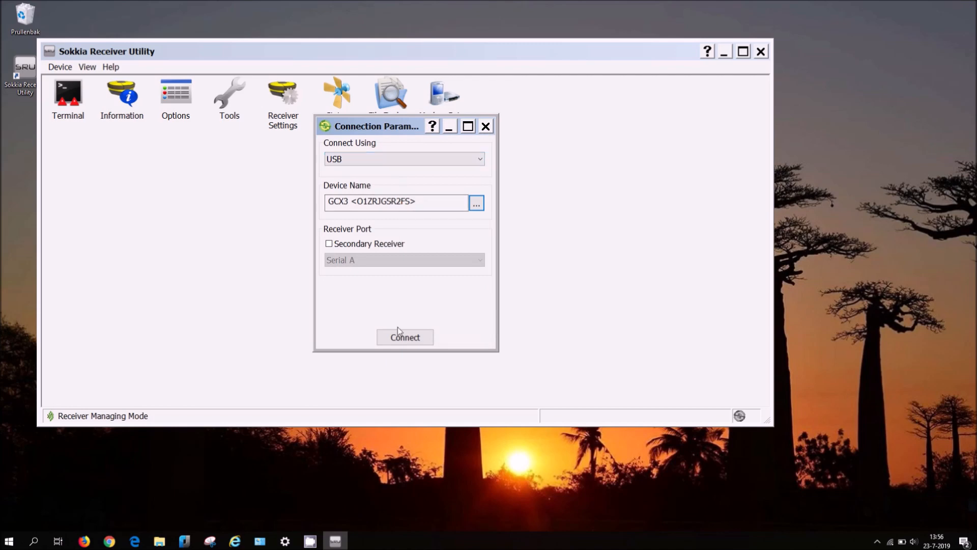
left_click(403, 337)
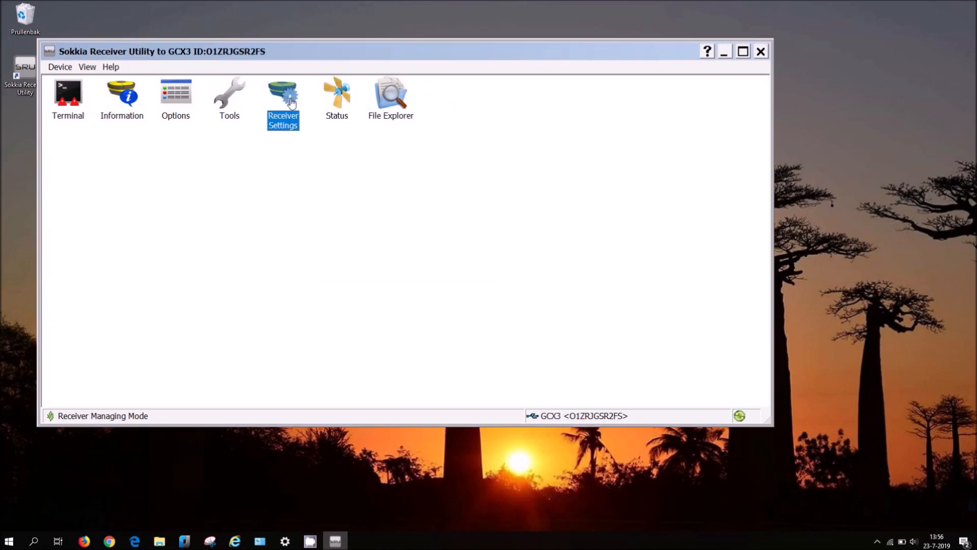
left_click(336, 94)
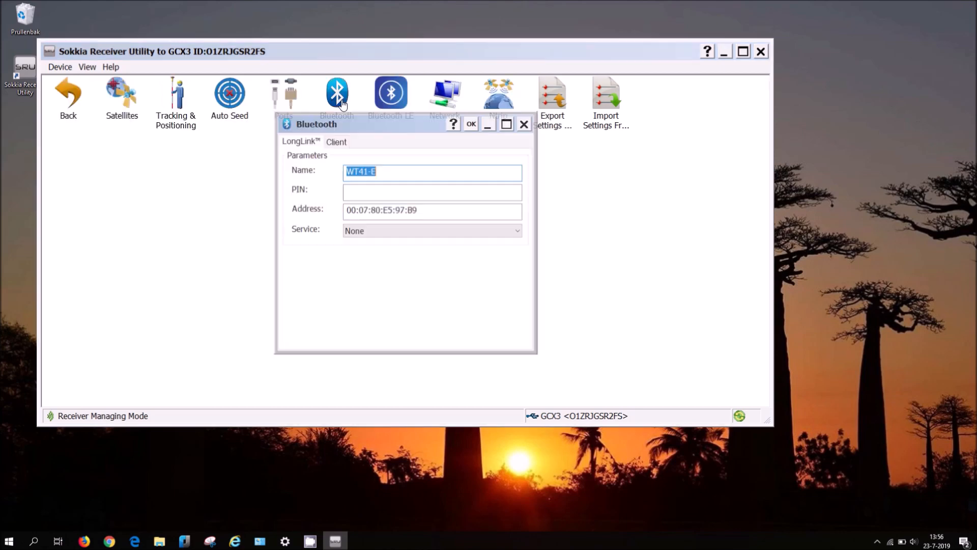
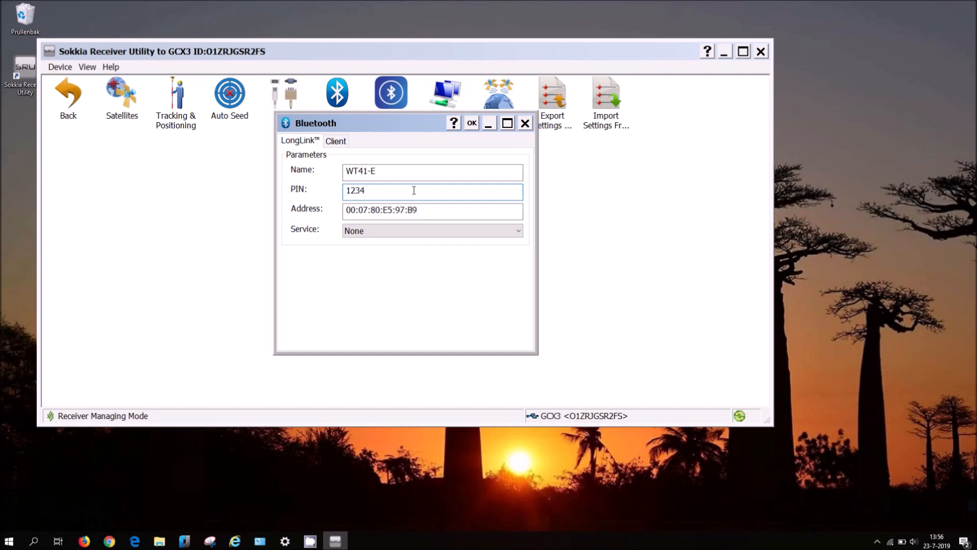
left_click(471, 123)
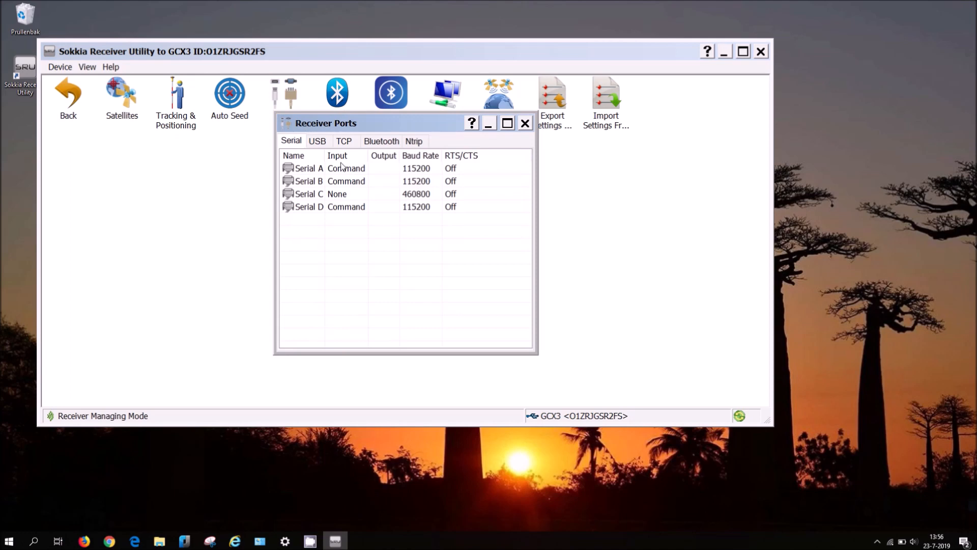
- Set the LongLink Serial A Bluetooth port to RTCM 3.x input and NMEA output
left_click(381, 140)
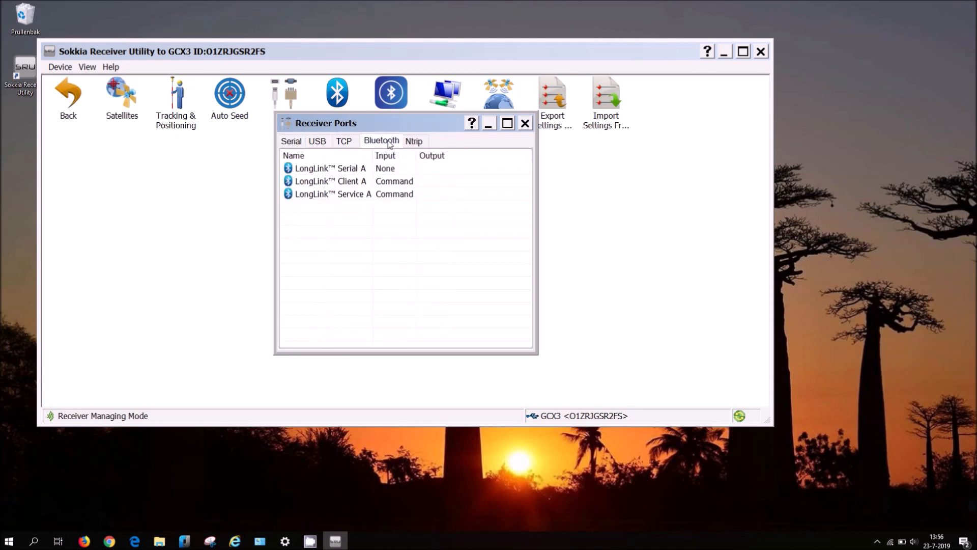
left_click(331, 169)
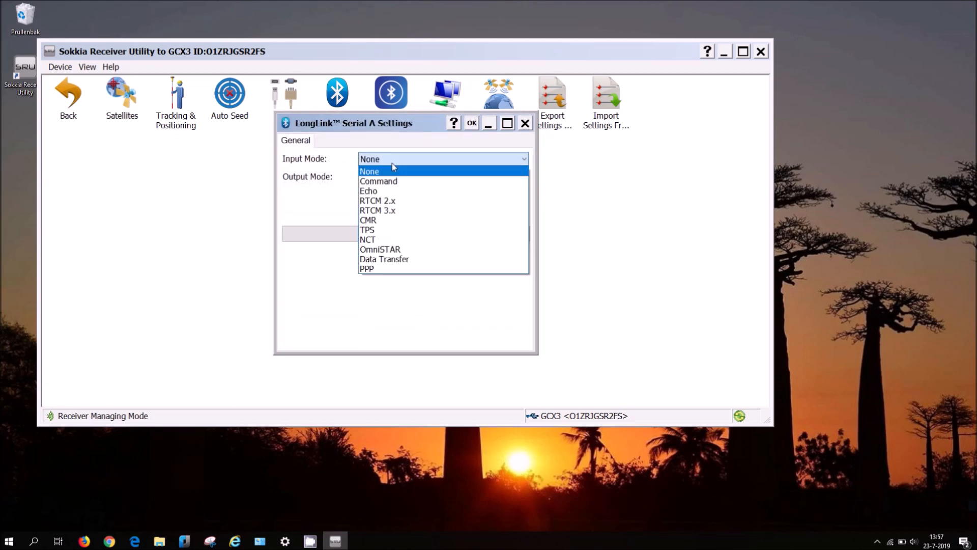
mouse_move(387, 191)
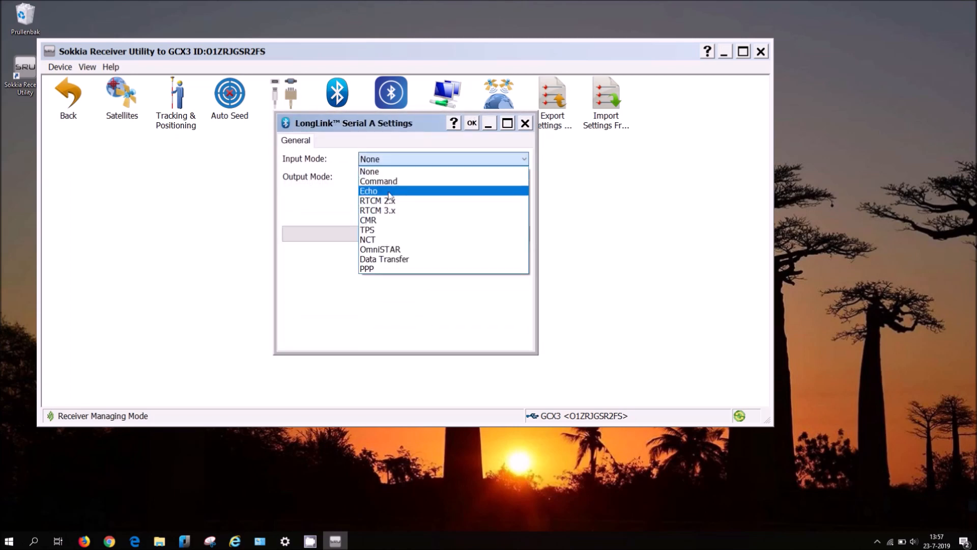
left_click(377, 210)
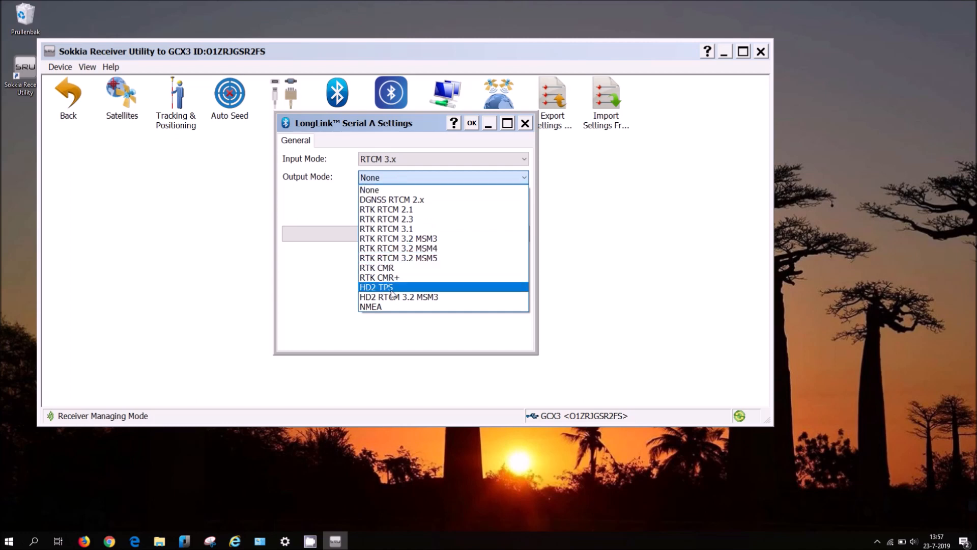
mouse_move(381, 307)
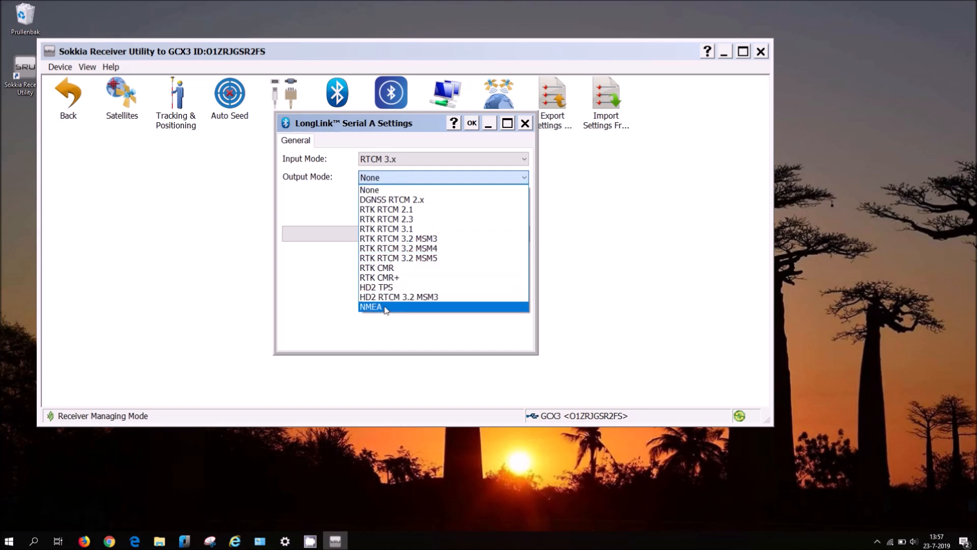
left_click(370, 306)
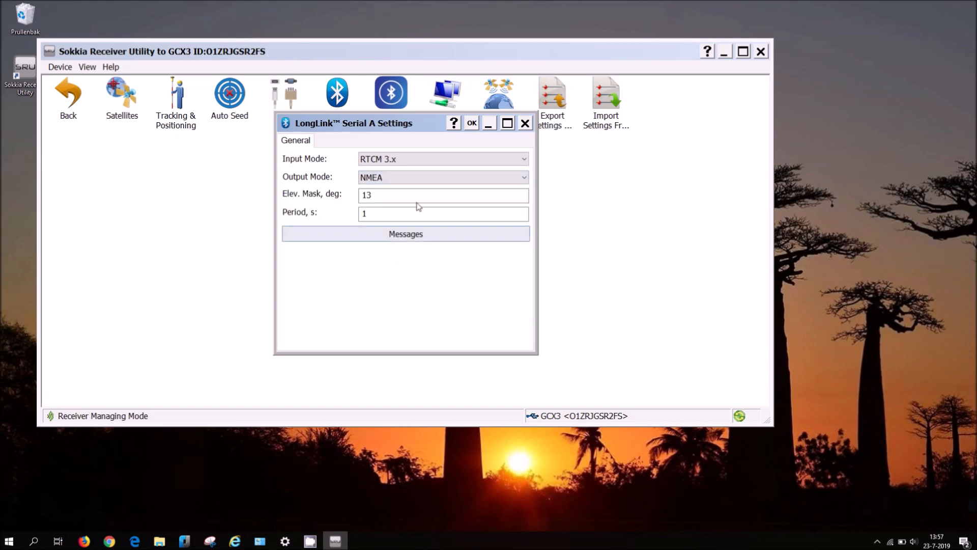
left_click(472, 122)
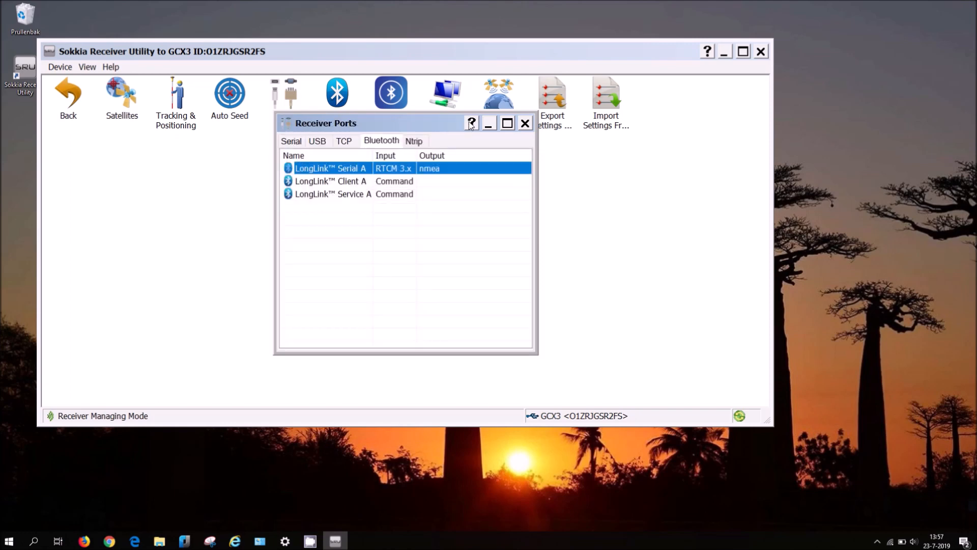
mouse_move(506, 133)
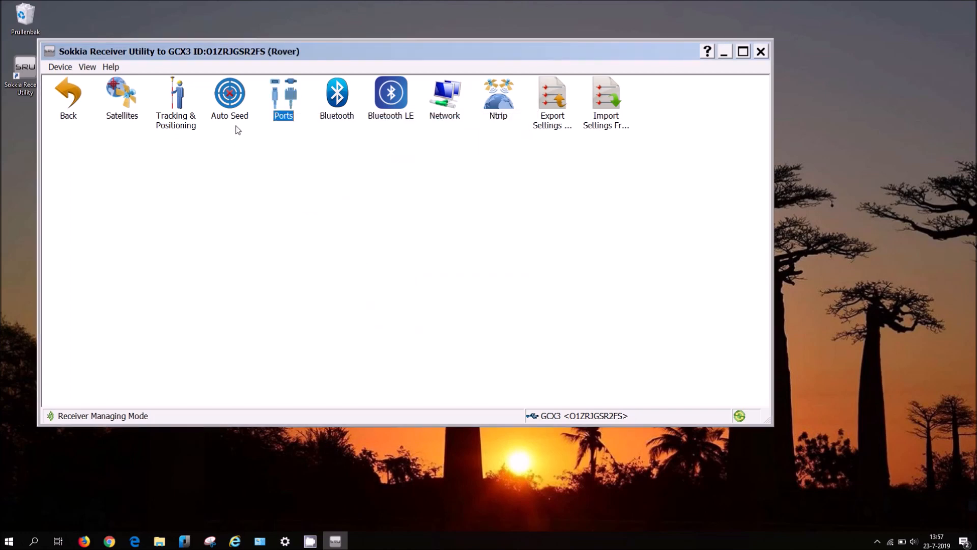
- Review the Satellites Constellations tab and confirm it with OK
left_click(230, 99)
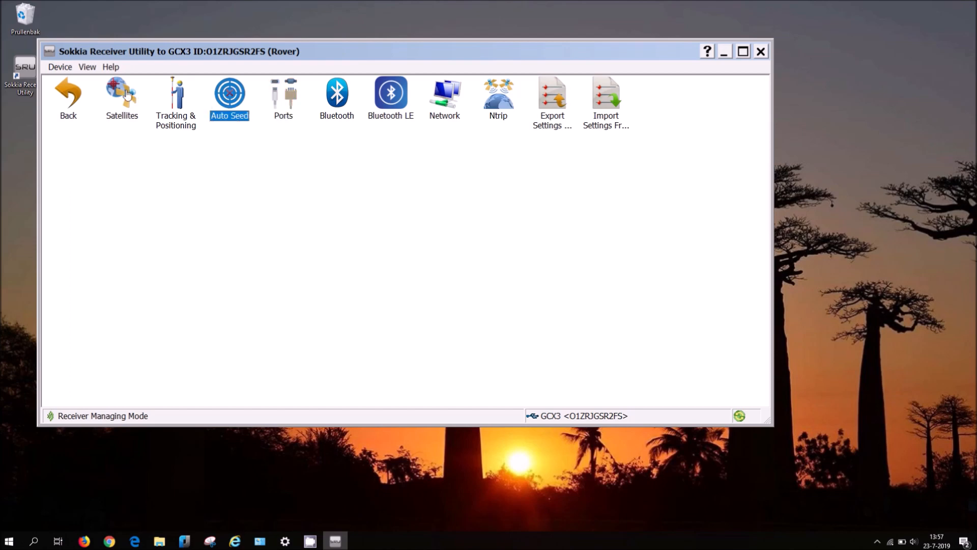
left_click(122, 97)
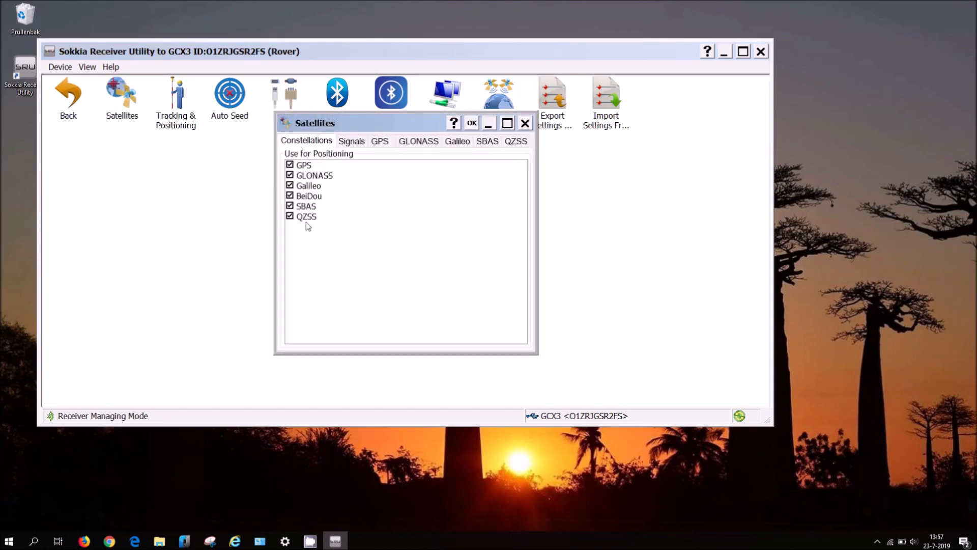
left_click(471, 123)
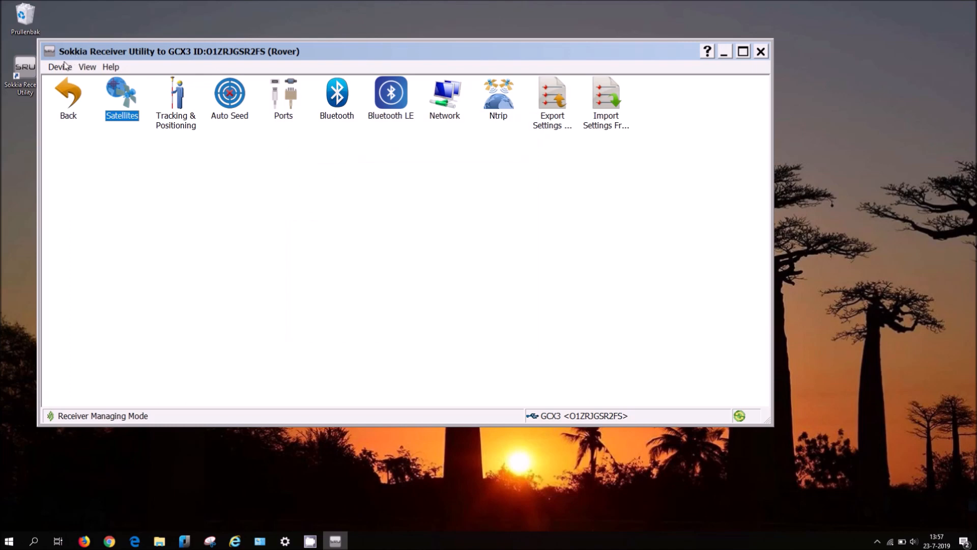
- Disconnect Sokkia Receiver Utility from the GCX3 receiver
left_click(60, 67)
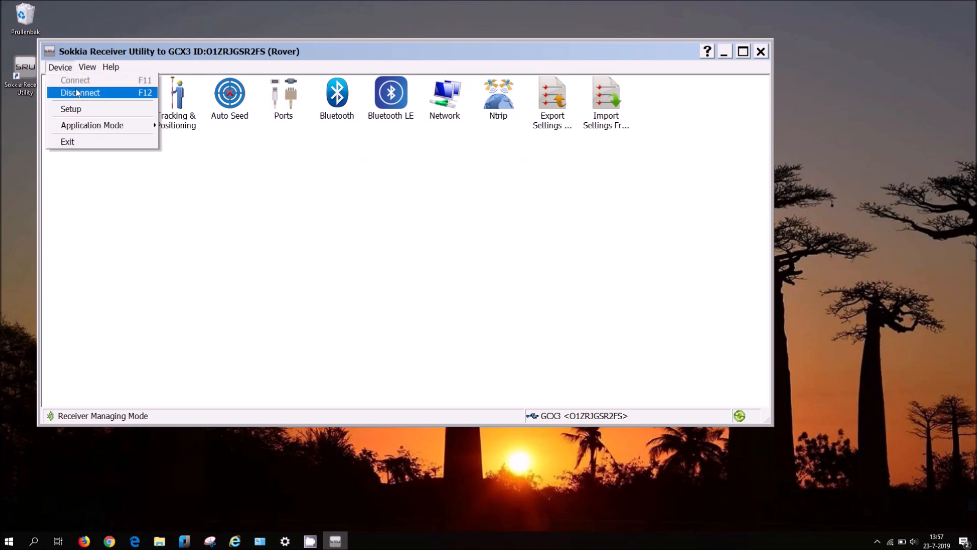
left_click(80, 92)
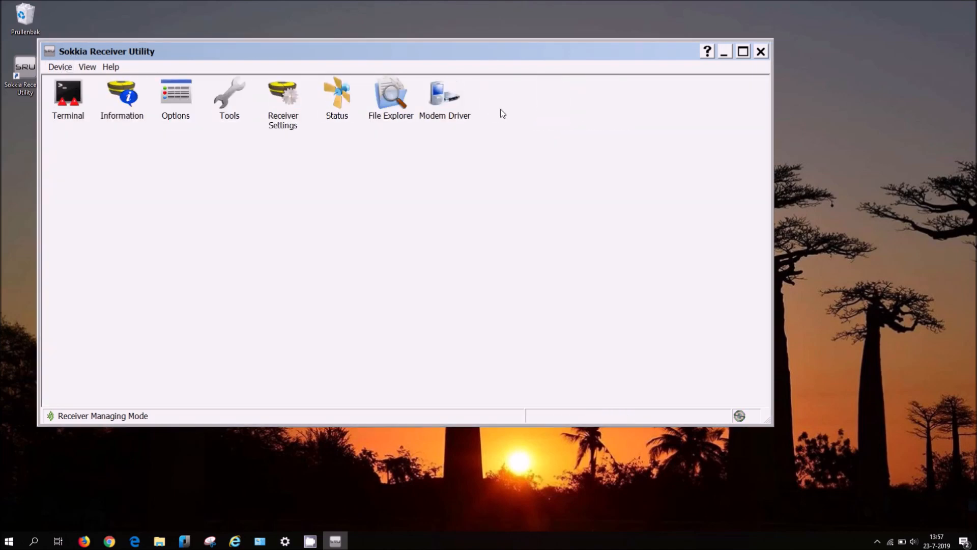
left_click(760, 51)
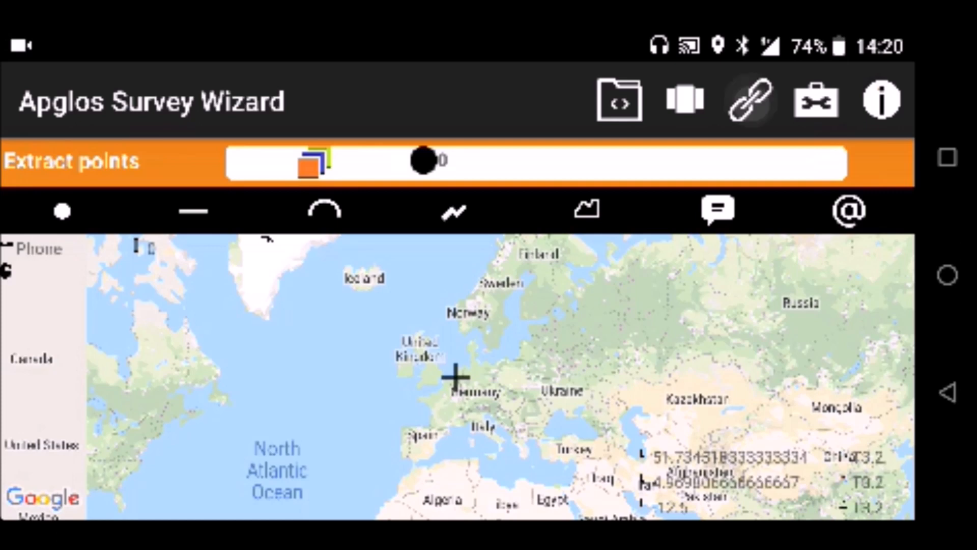
left_click(750, 99)
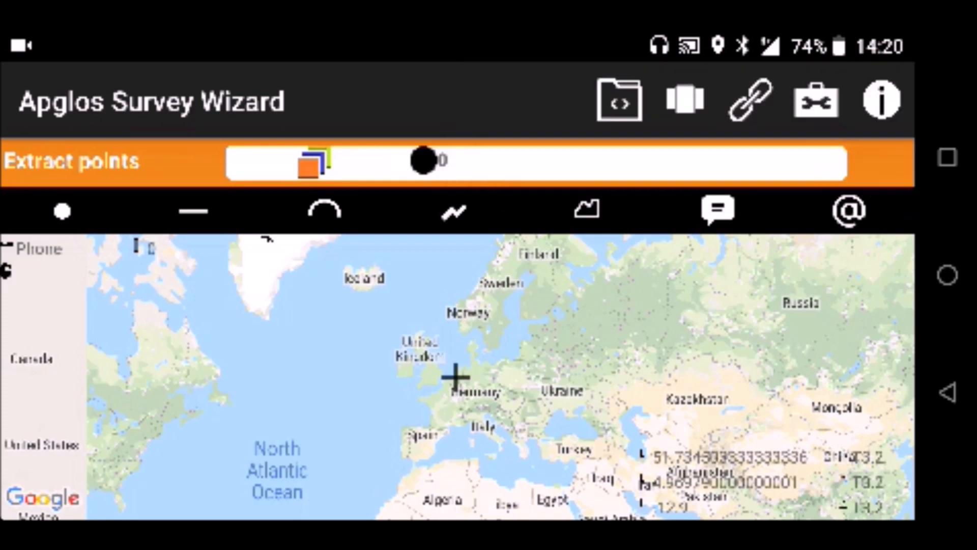
left_click(750, 100)
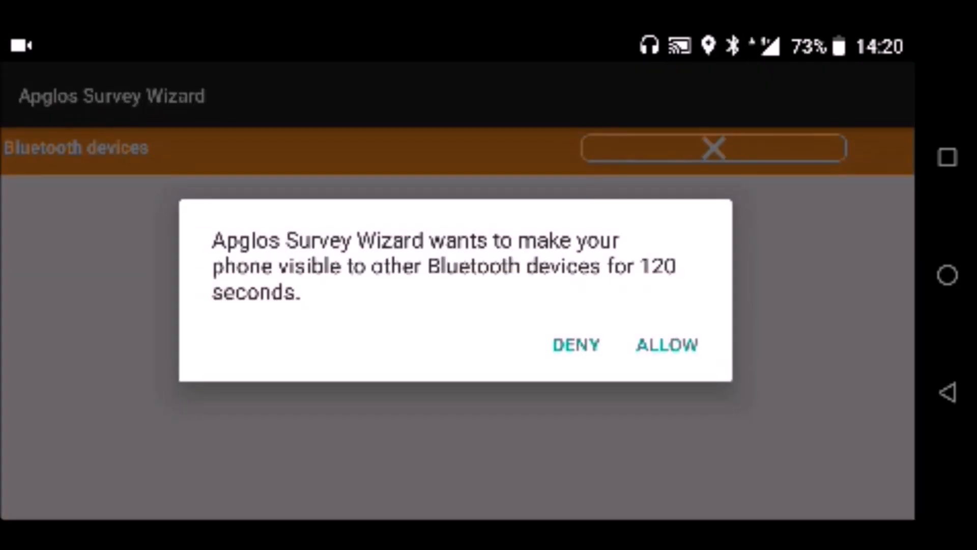
left_click(666, 344)
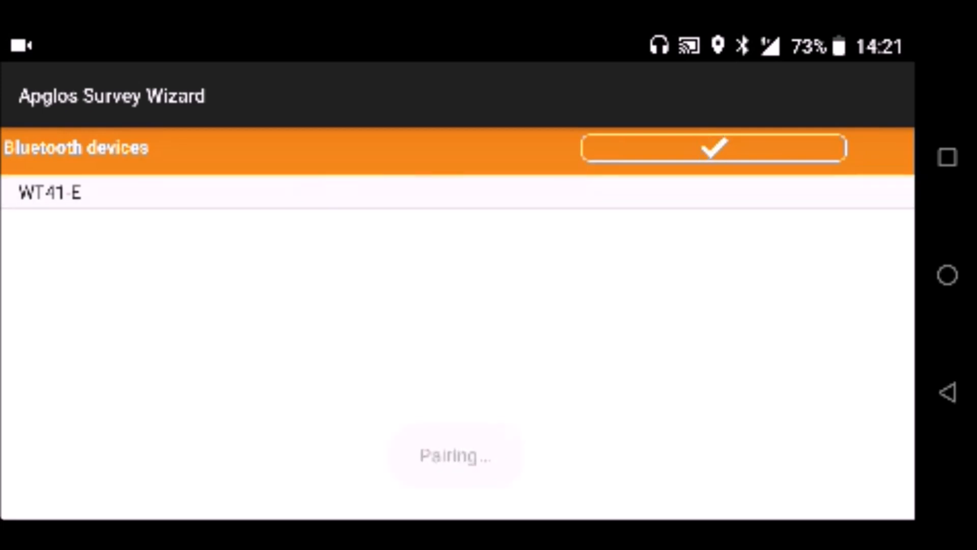
left_click(50, 192)
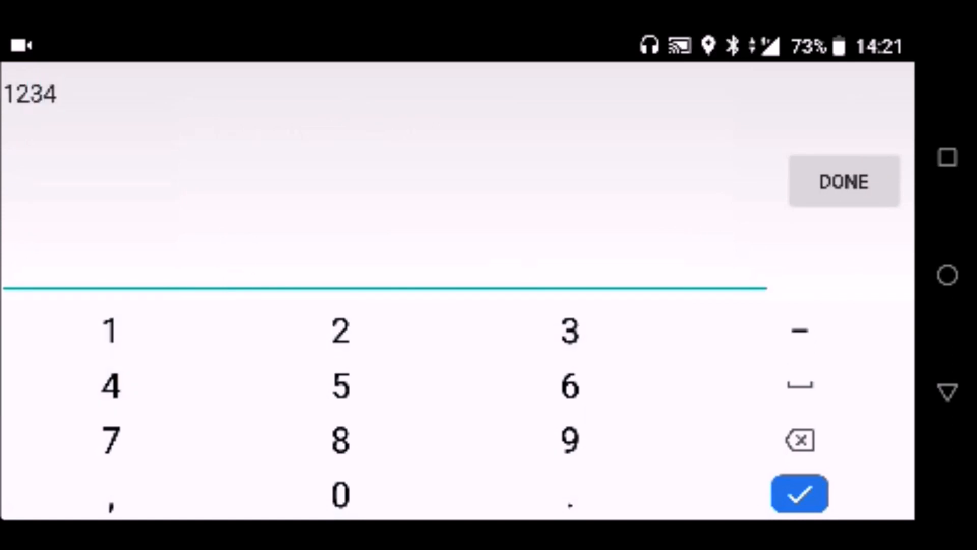
left_click(799, 493)
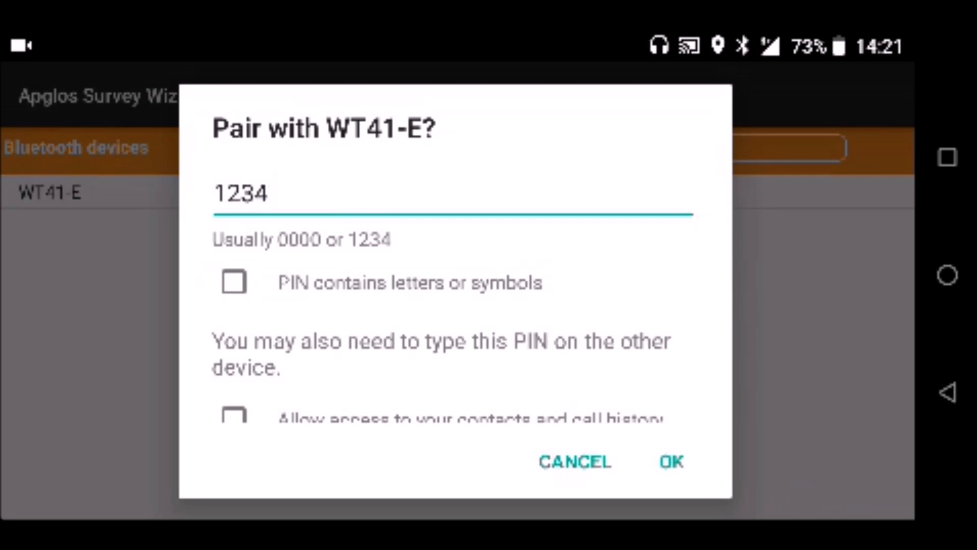
left_click(671, 461)
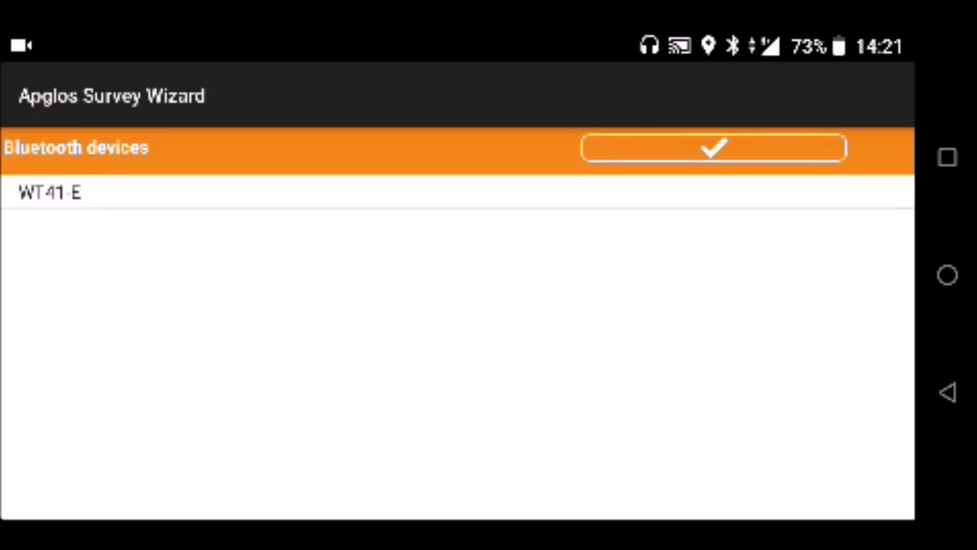
- Select WT41-E in the Bluetooth dropdown and link to it
left_click(50, 192)
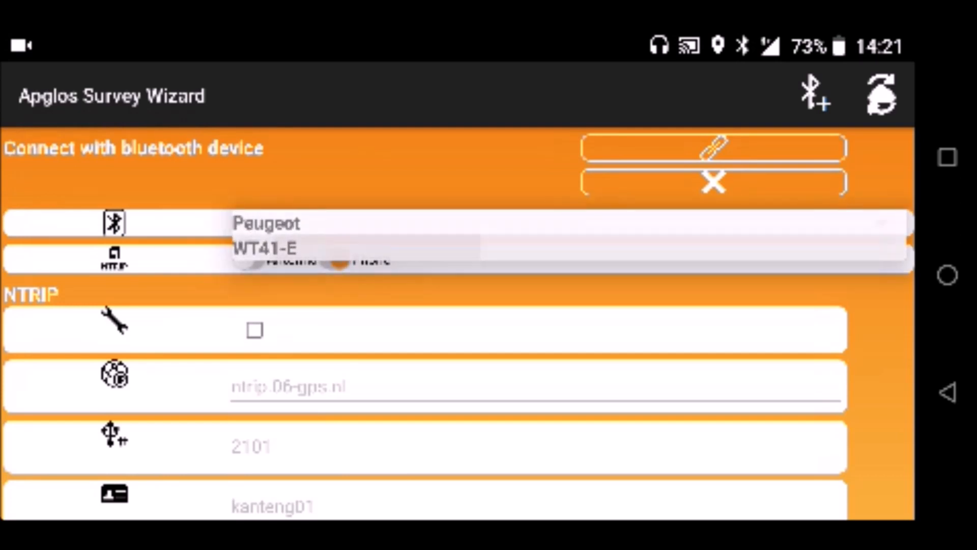
left_click(265, 247)
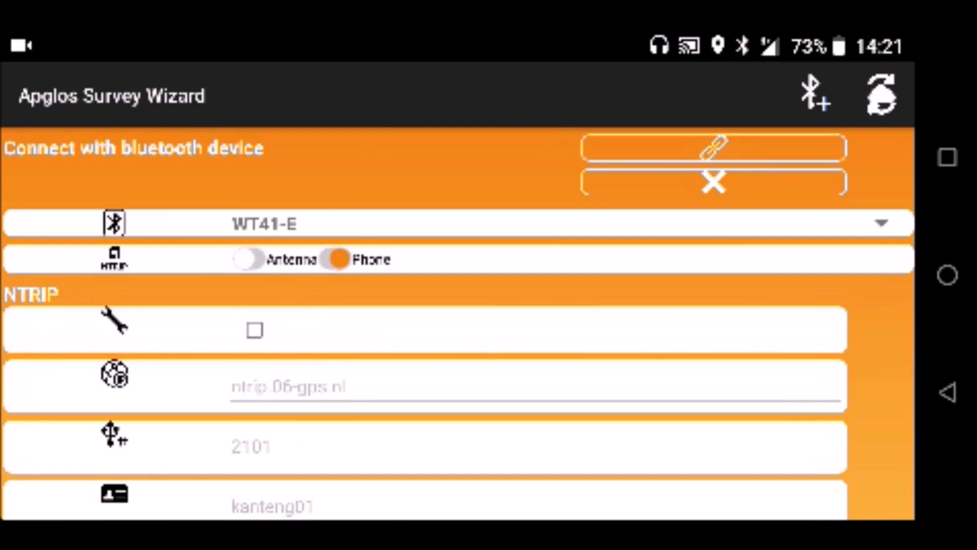
left_click(713, 148)
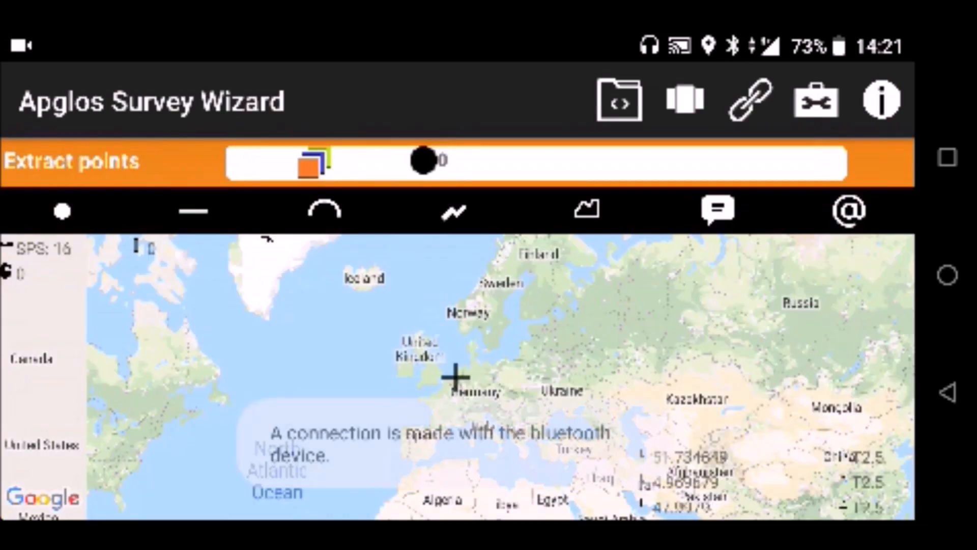